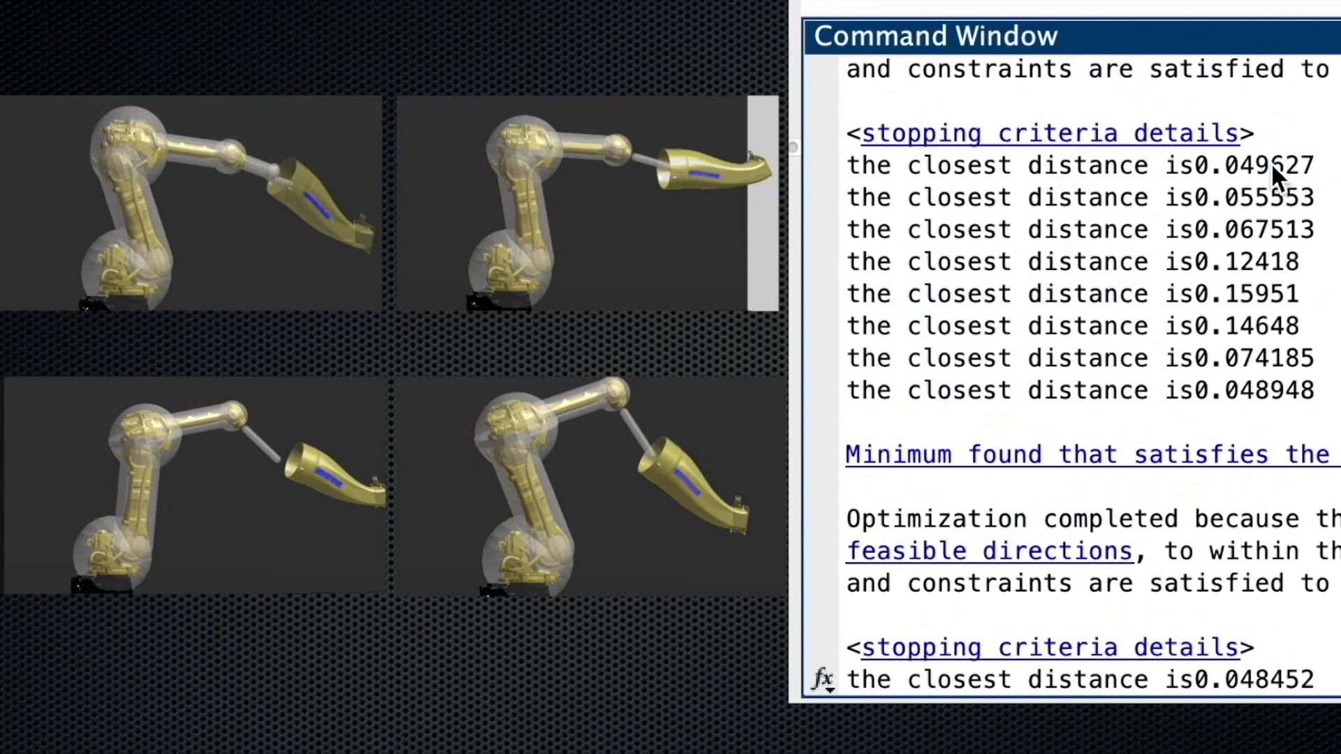
- Advance to the decomposition framework slide showing the tangential-normal-binormal task frame on the tool
{"action": "scroll", "scroll_direction": "down", "scroll_amount": 3}
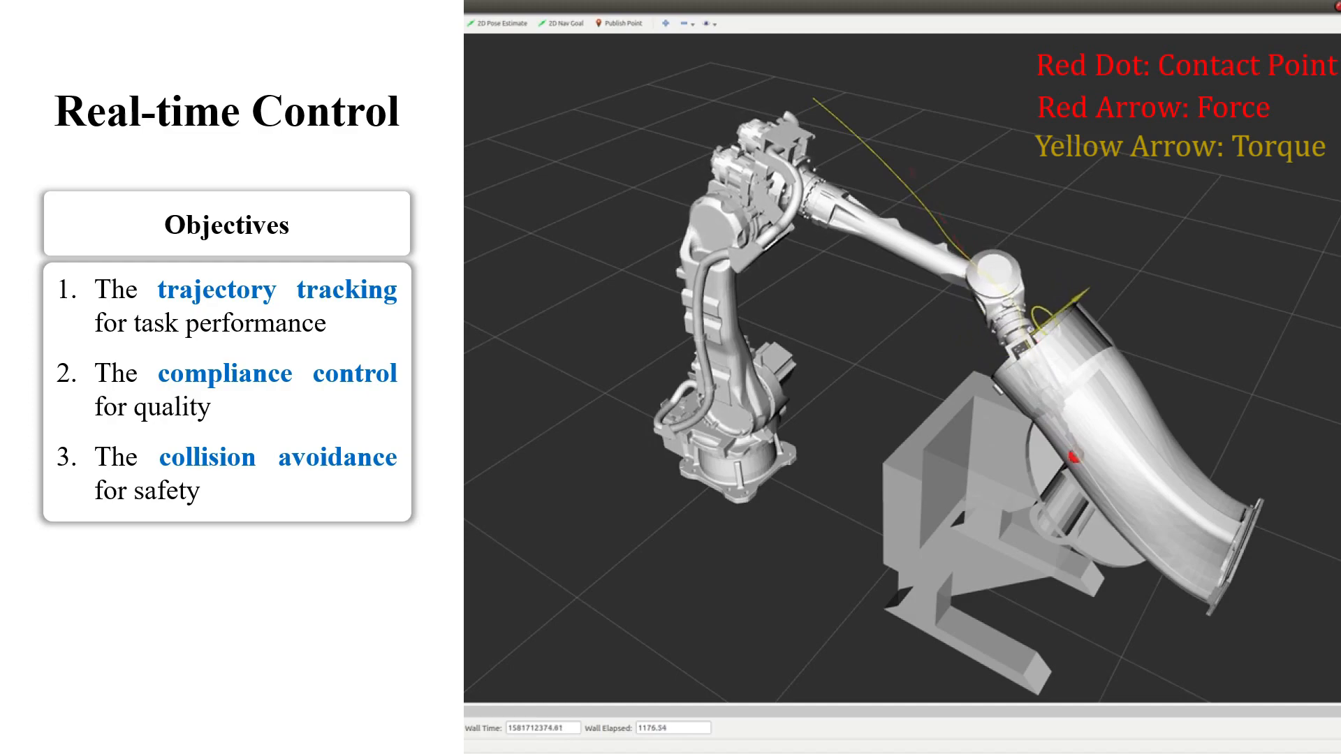
{"action": "key", "text": "right"}
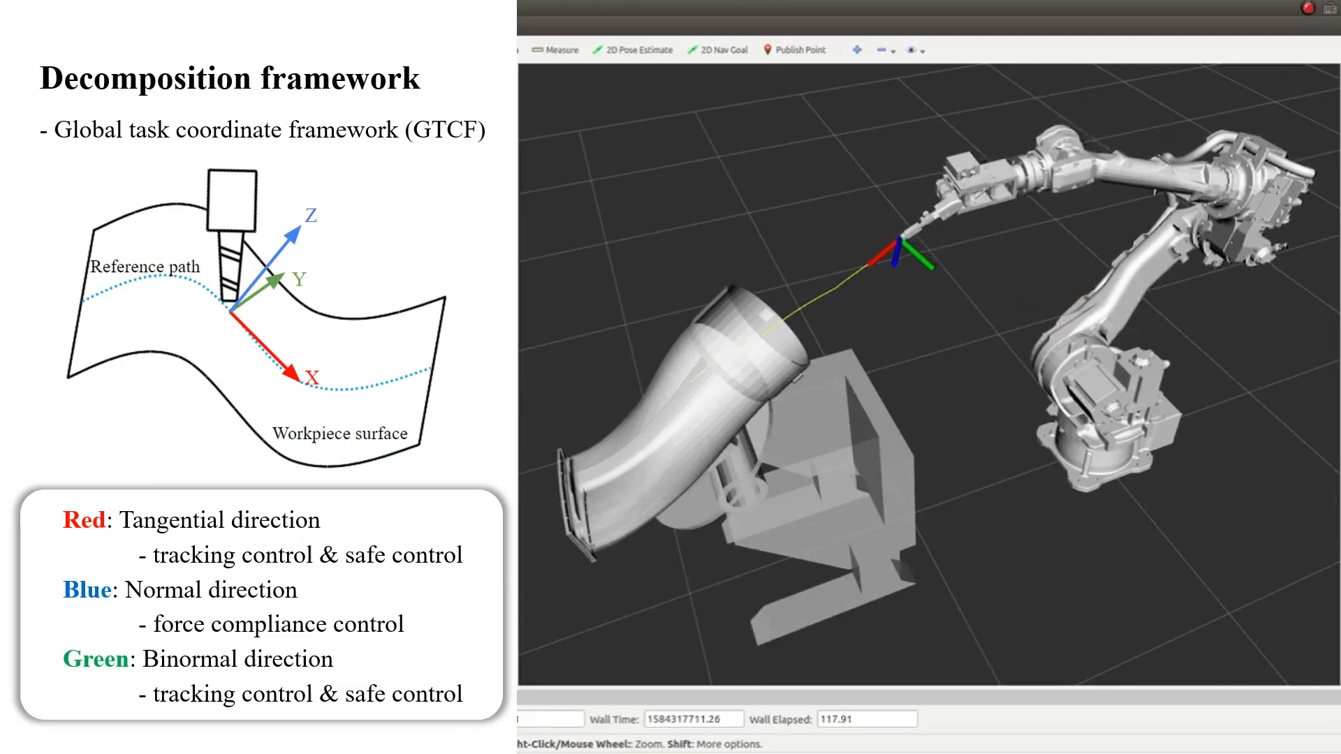